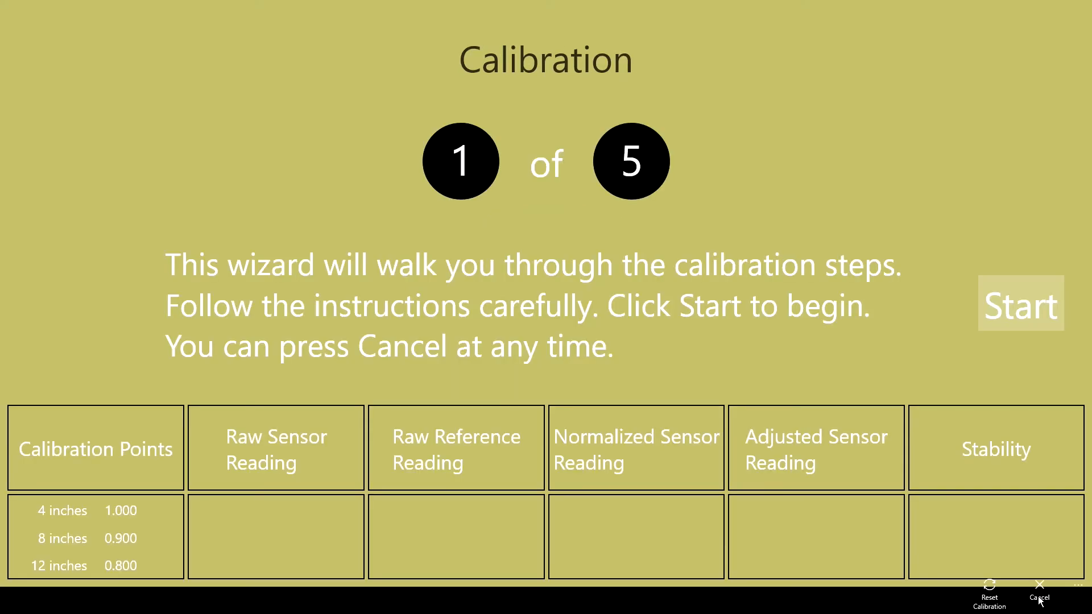
Step: Wait on wizard step 1 until live readings show raw 464, reference 613, stability 0.002
click(1019, 305)
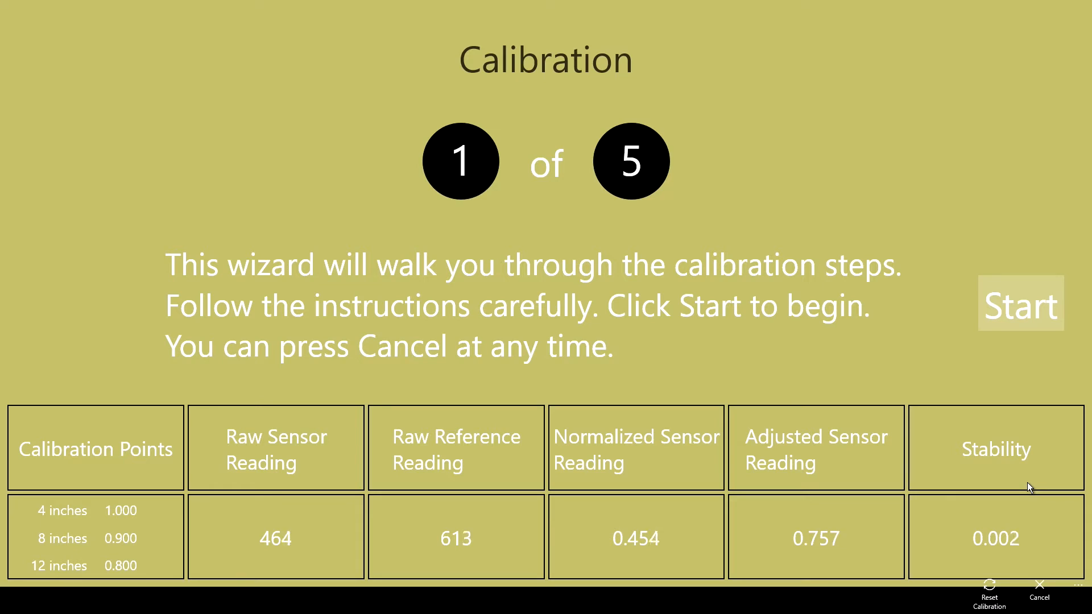
mouse_move(1013, 505)
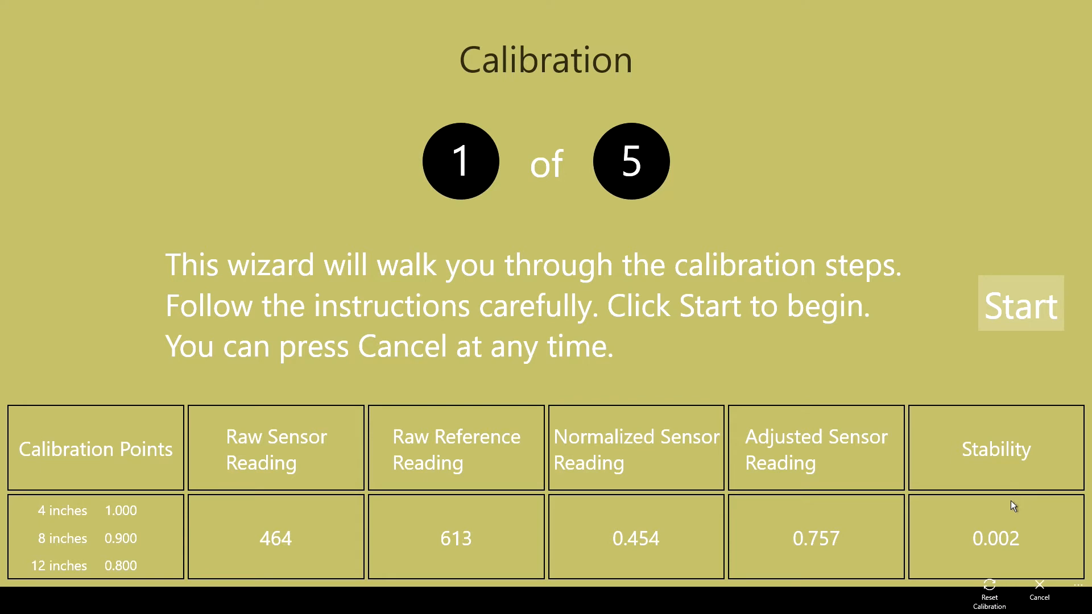
mouse_move(1003, 529)
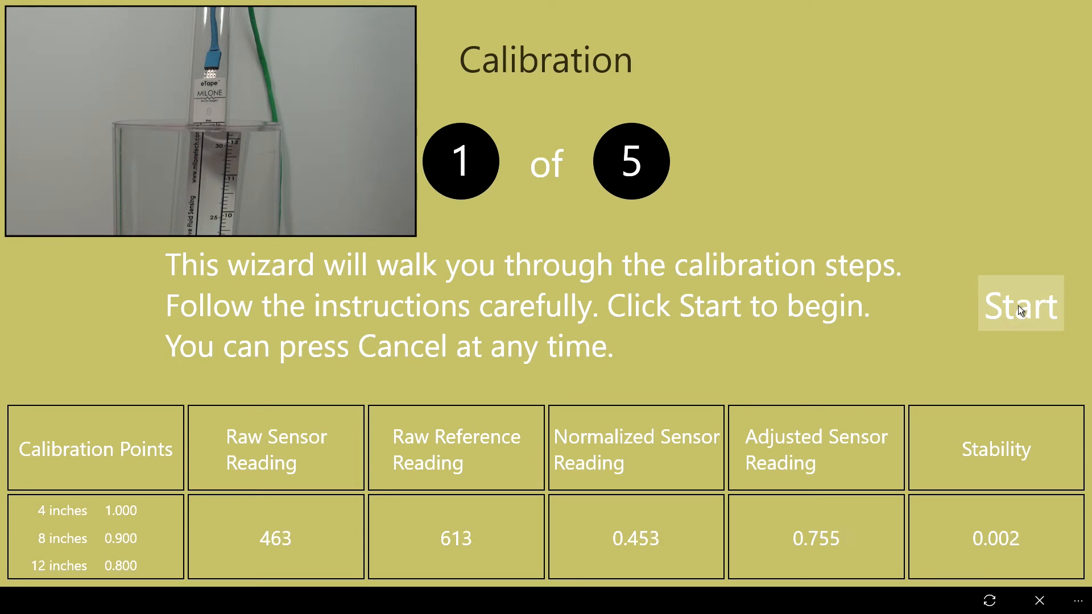
Step: Start the wizard and record 0.989 for the 4-inch calibration point
click(1019, 305)
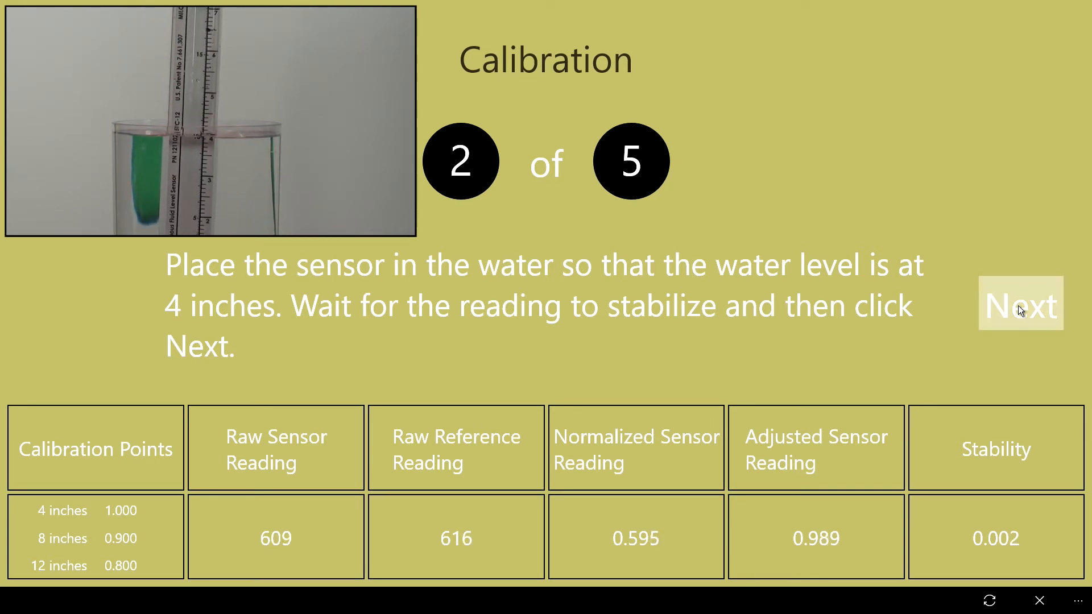
click(1020, 305)
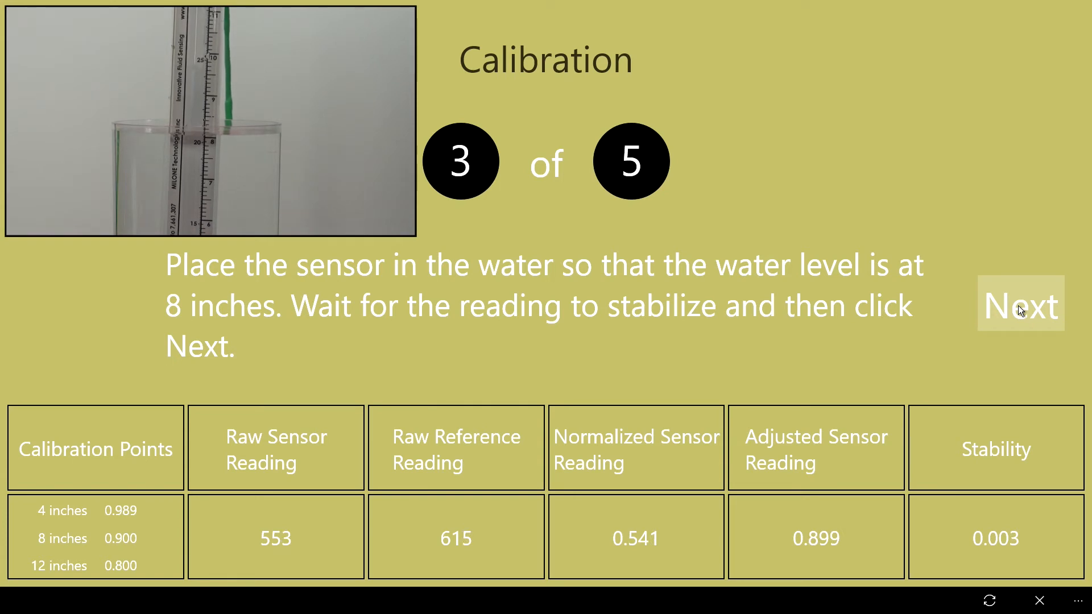
Step: Record 0.901 for the 8-inch point, advancing to the 12-inch step
click(1020, 305)
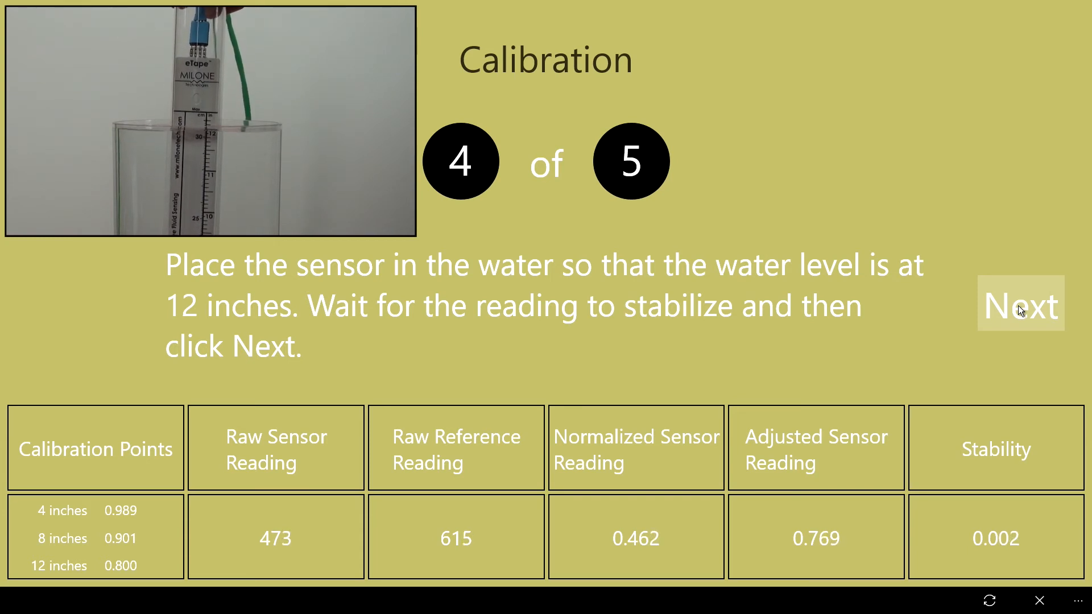
Step: Record 0.770 for the 12-inch point and finish, returning to the 0.00 in gauge
click(1020, 305)
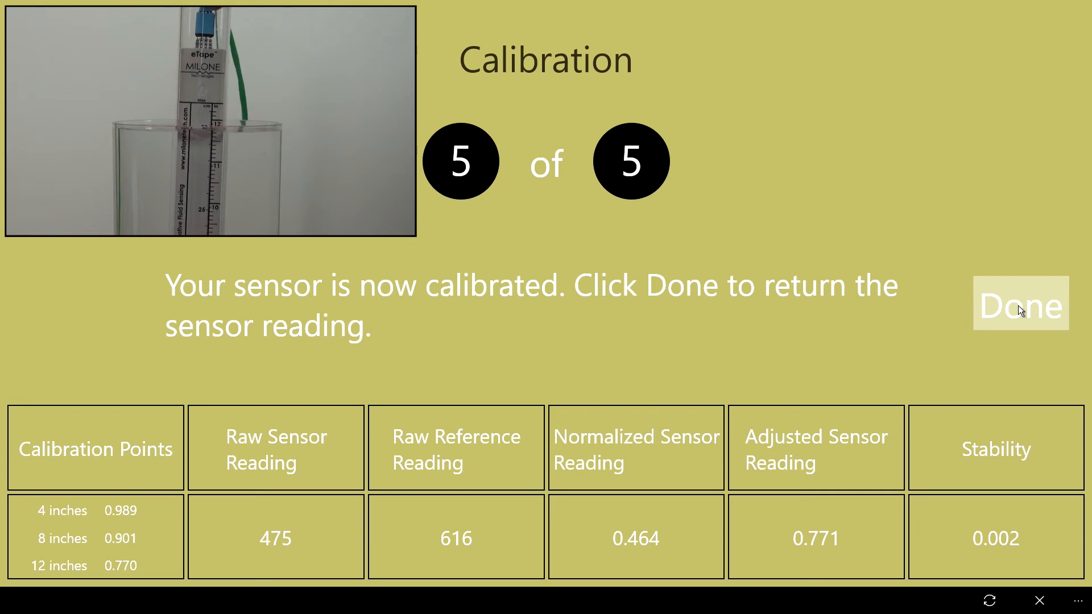
click(1020, 305)
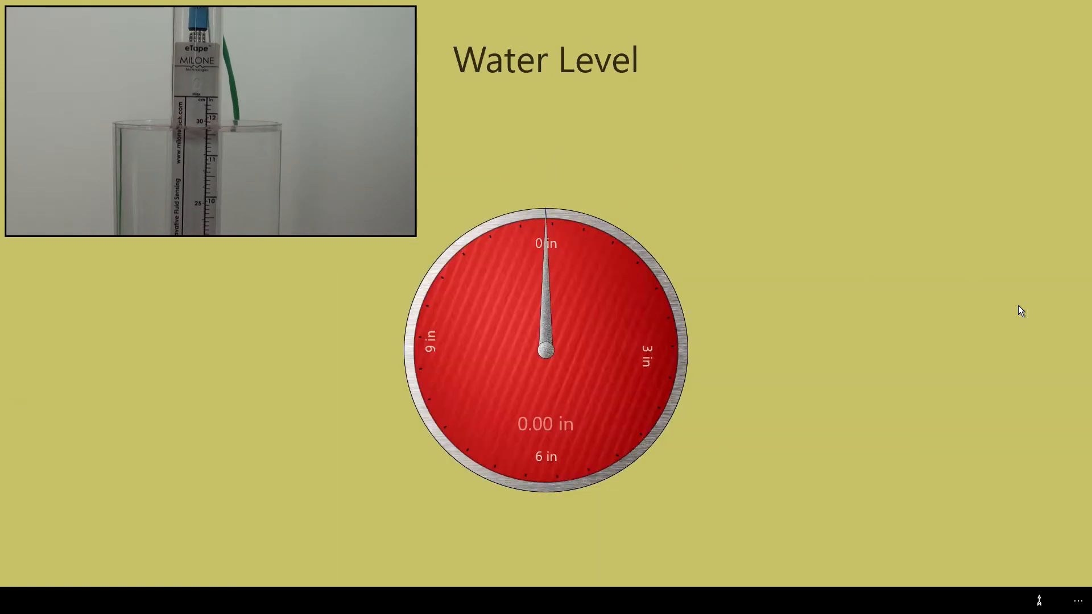